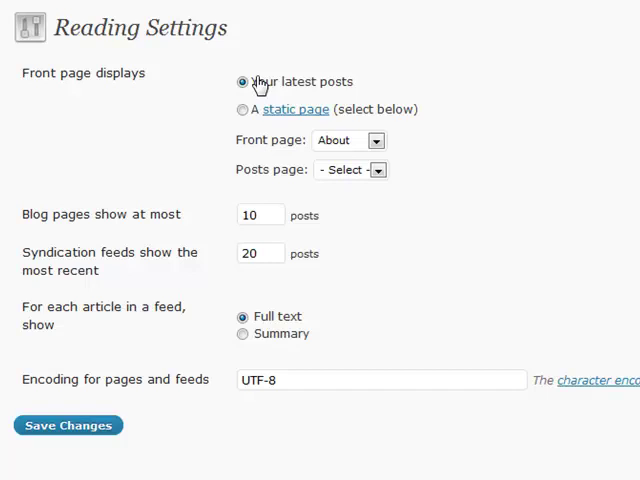
pyautogui.moveTo(244, 108)
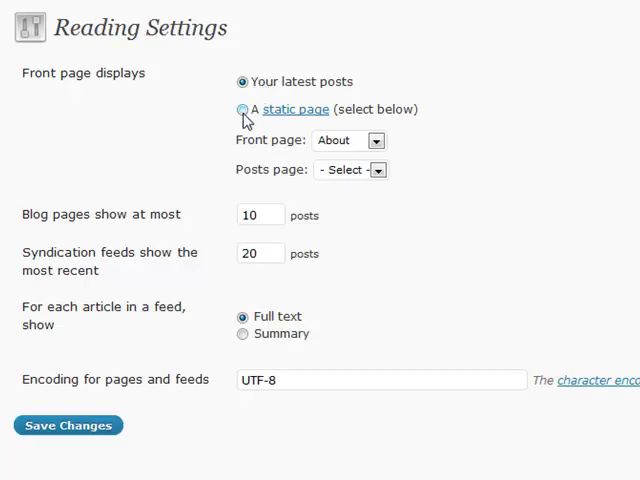
# Try 'A static page', leave Front page at '- Select -', and stay on 'Your latest posts'.
pyautogui.click(242, 108)
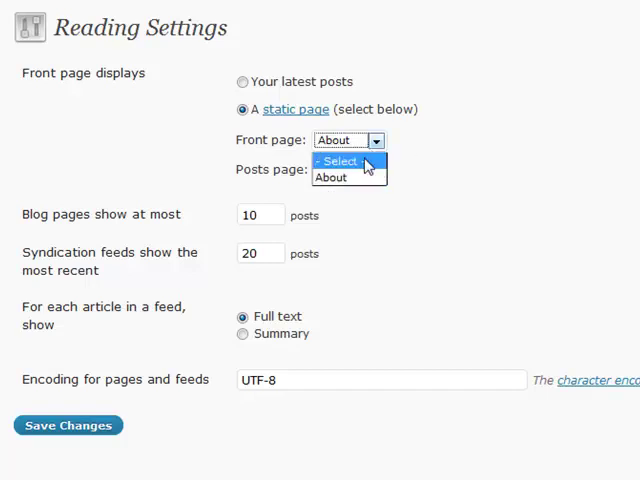
pyautogui.click(242, 82)
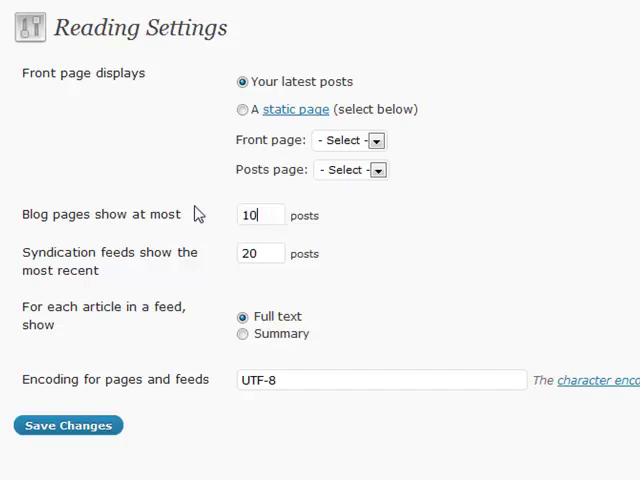
pyautogui.moveTo(124, 268)
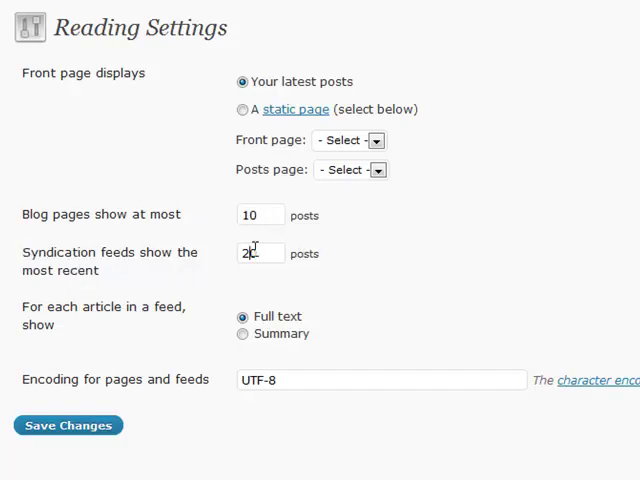
pyautogui.write('0')
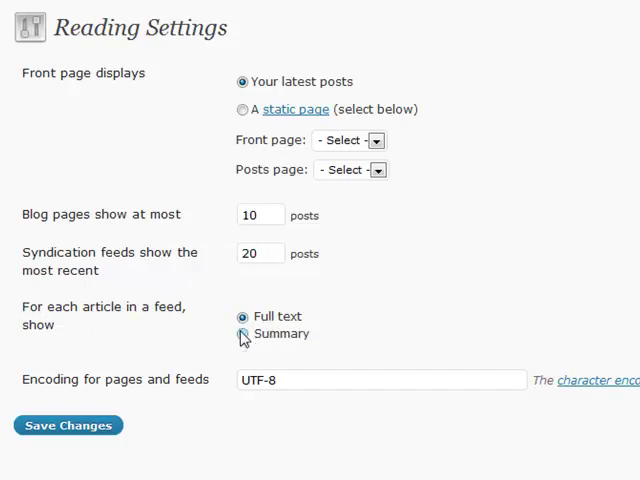
pyautogui.click(242, 332)
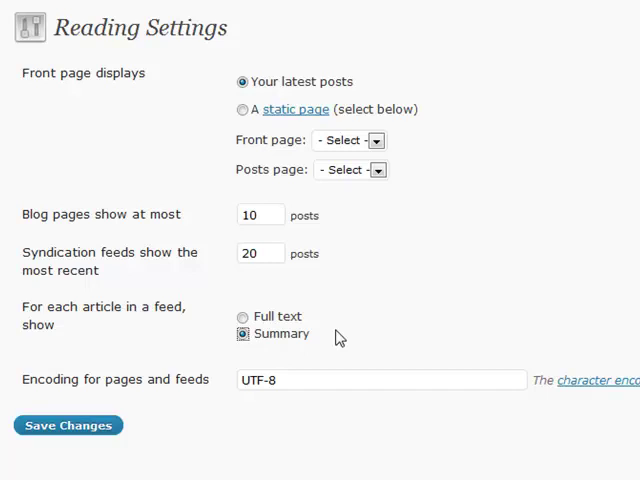
pyautogui.moveTo(320, 338)
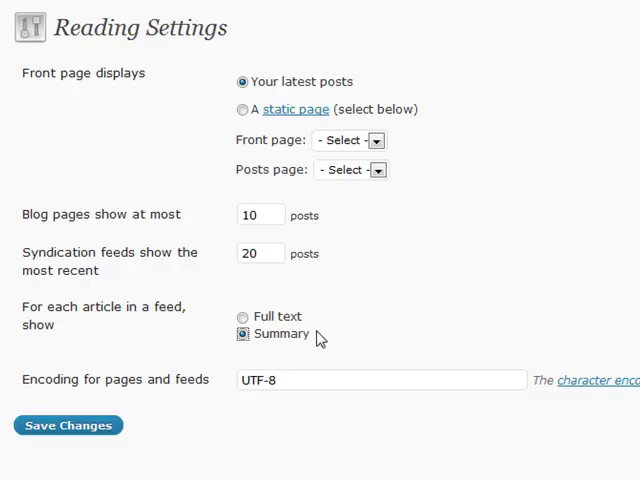
pyautogui.moveTo(348, 344)
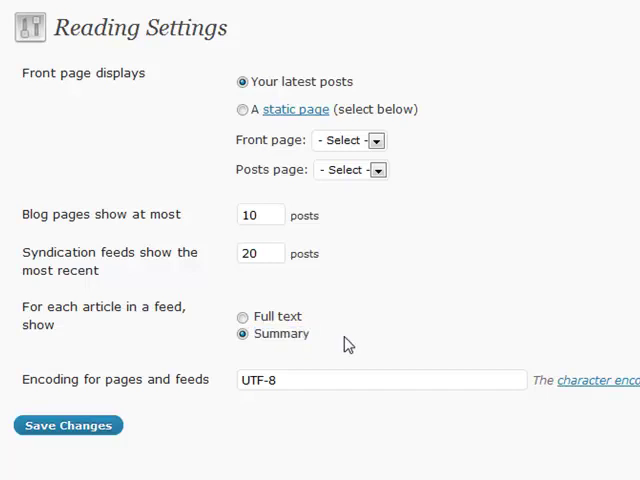
pyautogui.doubleClick(280, 332)
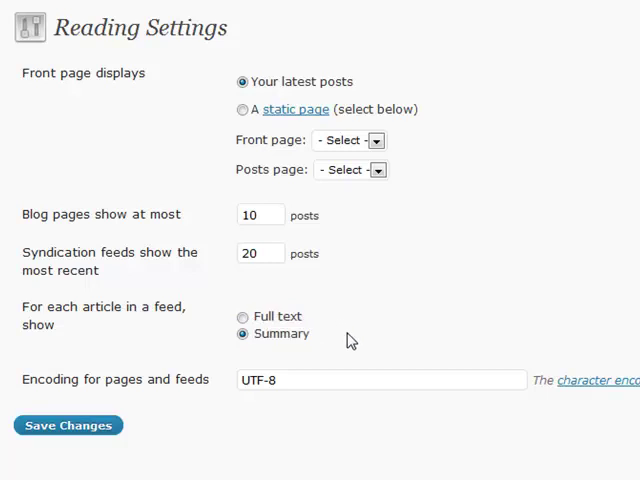
pyautogui.moveTo(70, 330)
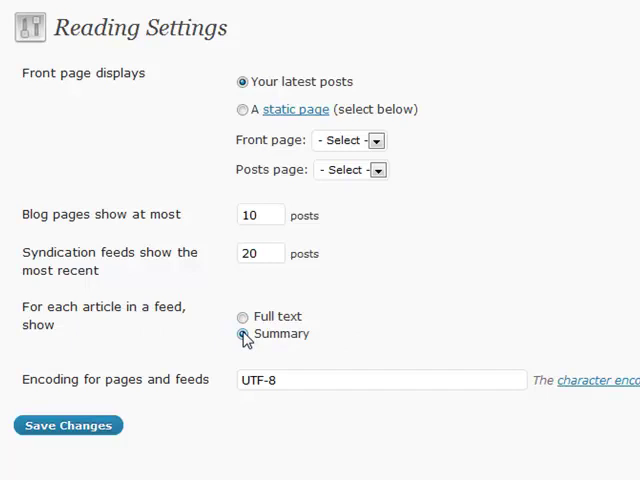
pyautogui.click(242, 316)
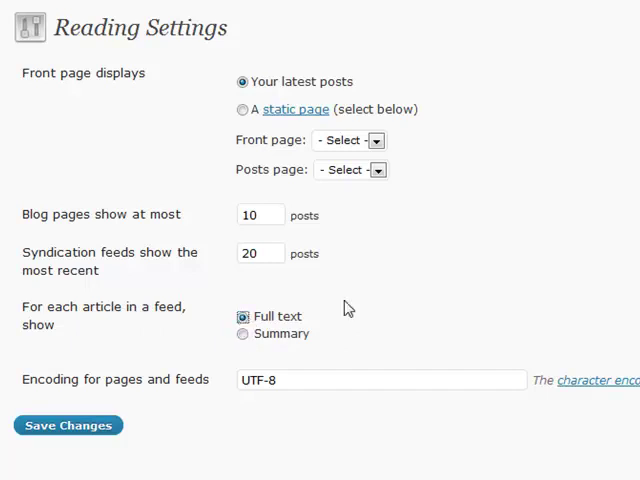